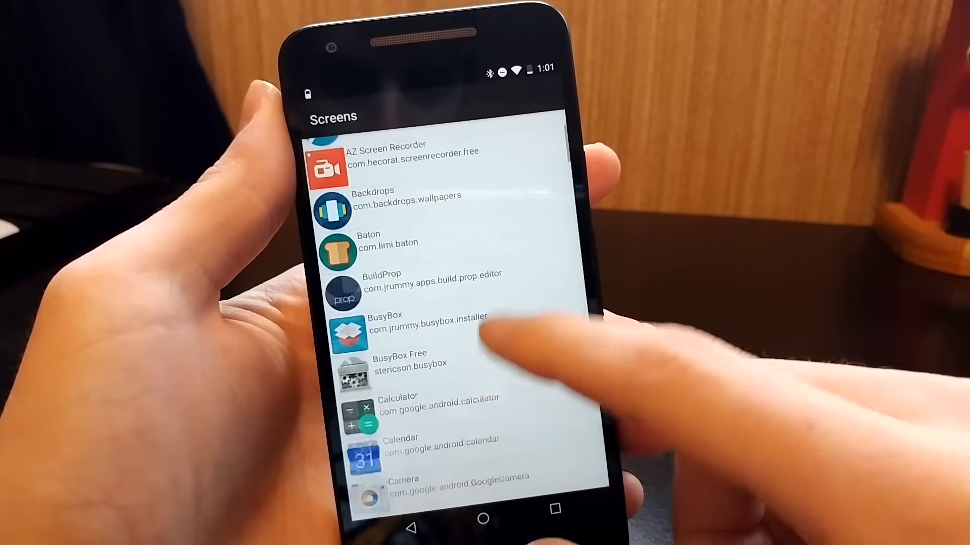
{"action": "scroll", "scroll_direction": "up", "scroll_amount": 3}
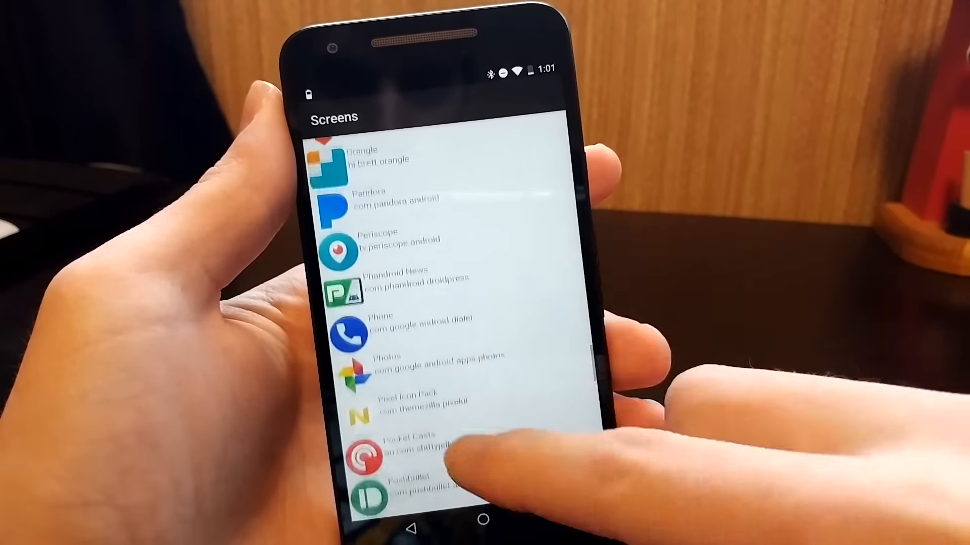